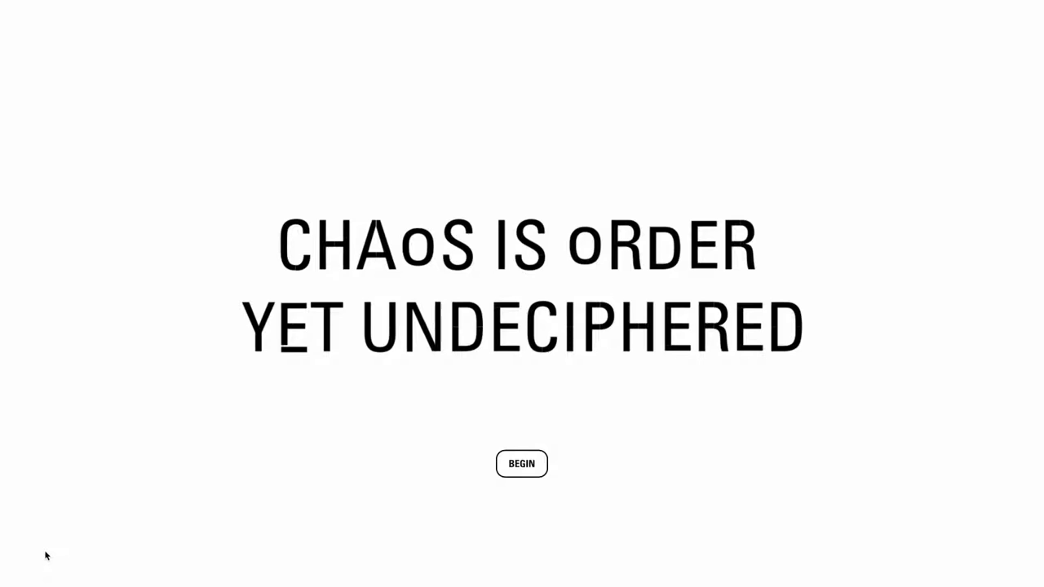
Start the experience with BEGIN, leaving only the 'Chaos is order yet undeciphered' headline.
left_click(521, 463)
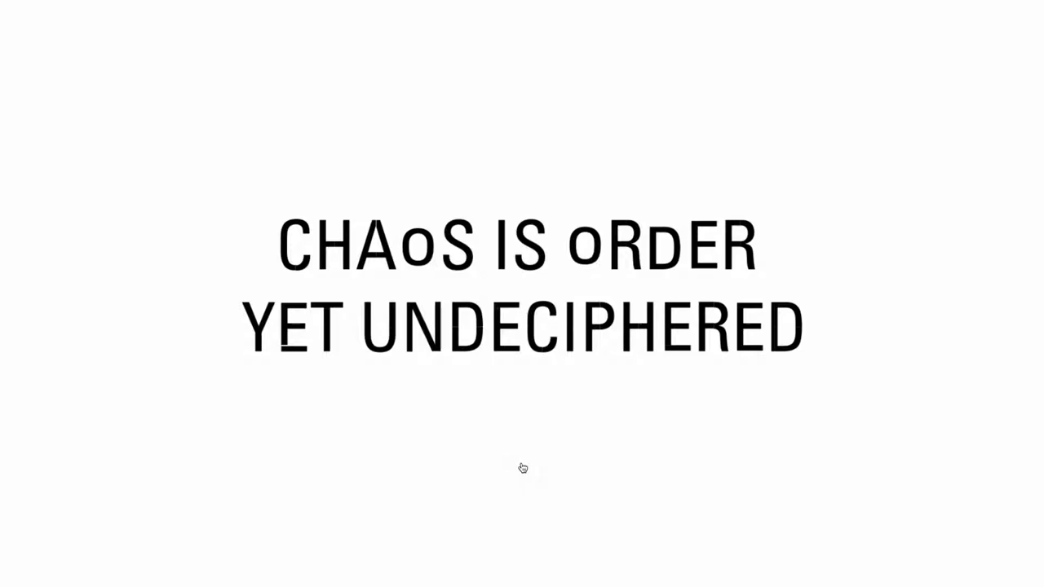